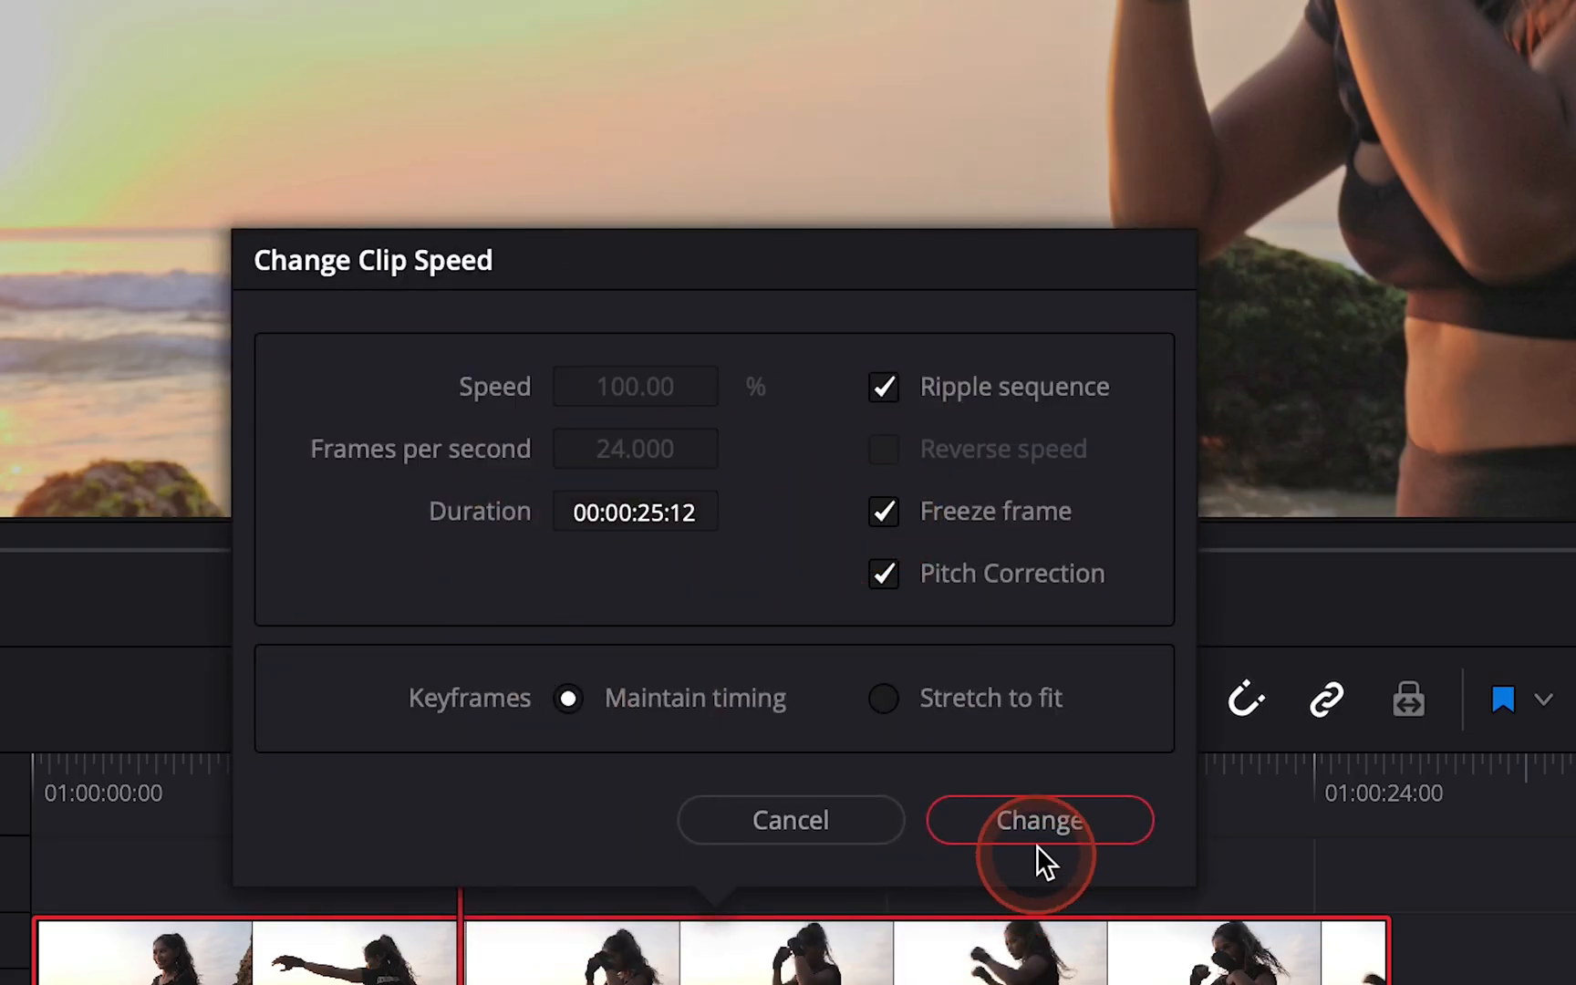
- Apply the freeze-frame speed change to the PANA9233 clip
click(1039, 820)
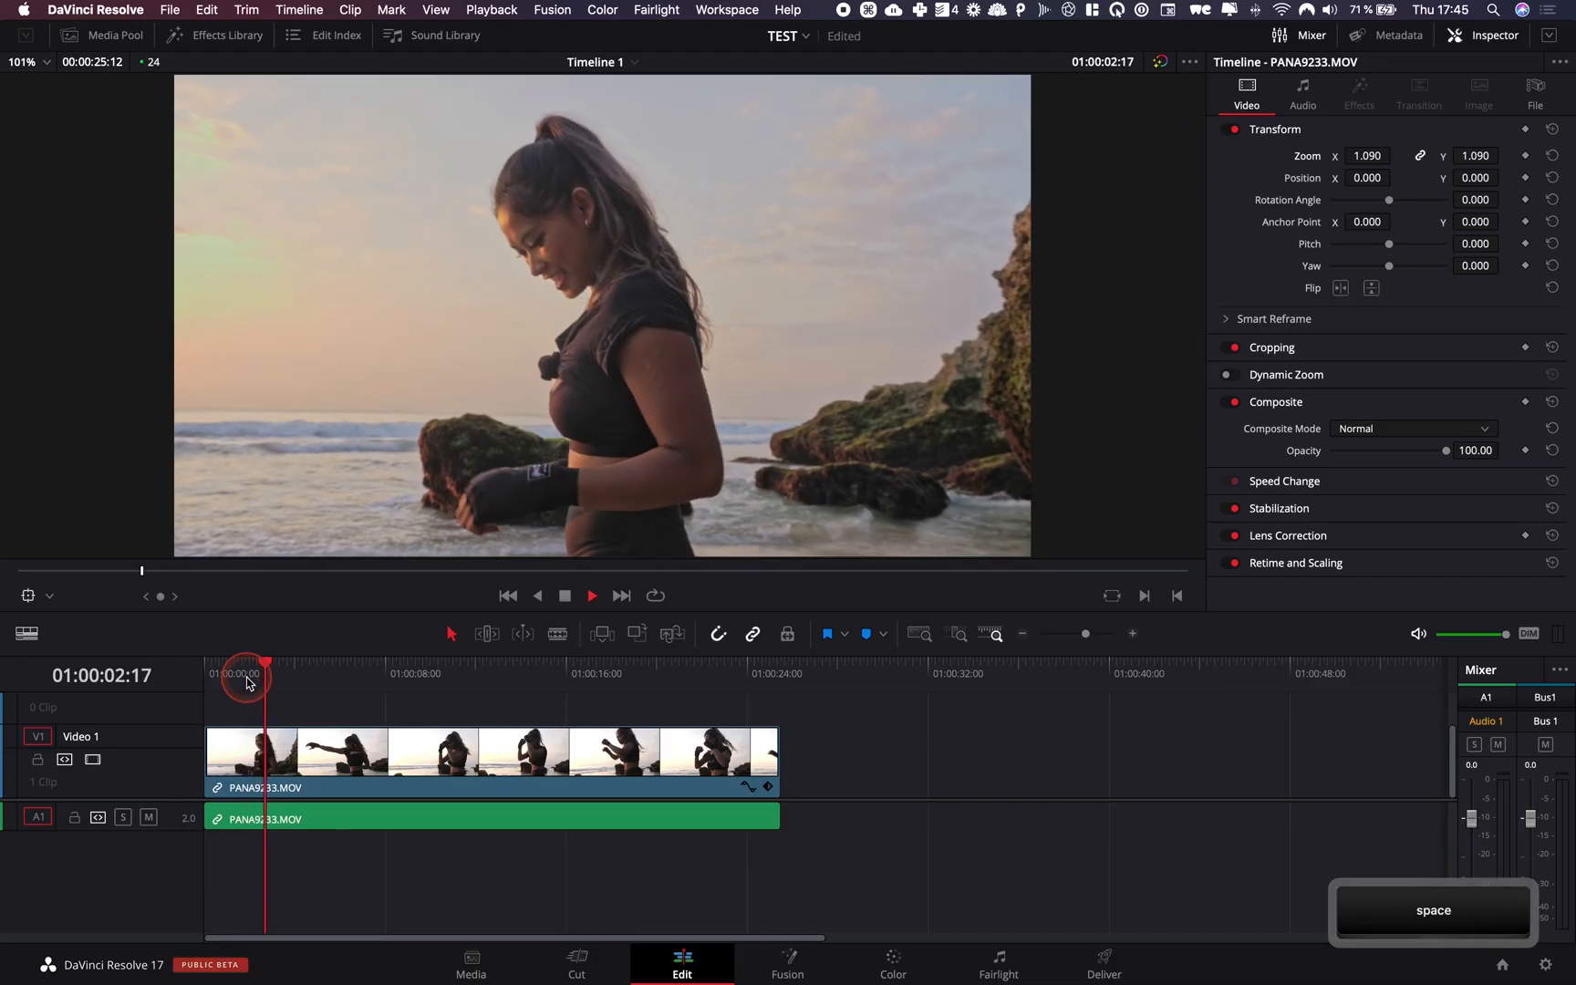
- Play the PANA9233 clip and stop playback around 01:00:10
key(space)
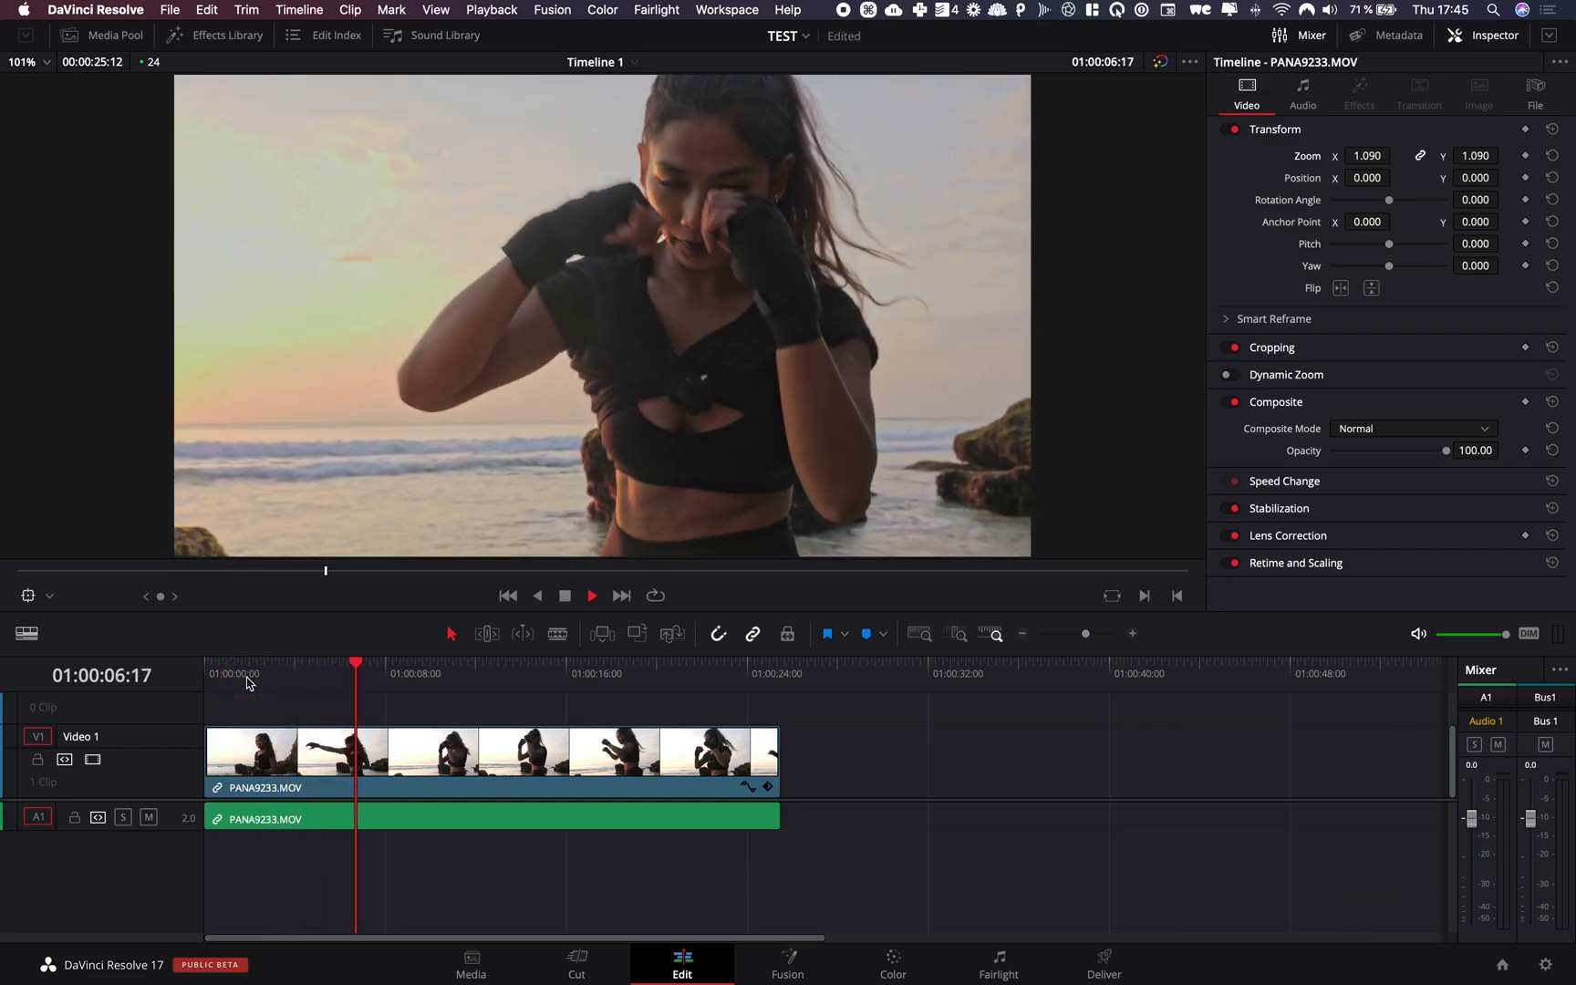
key(space)
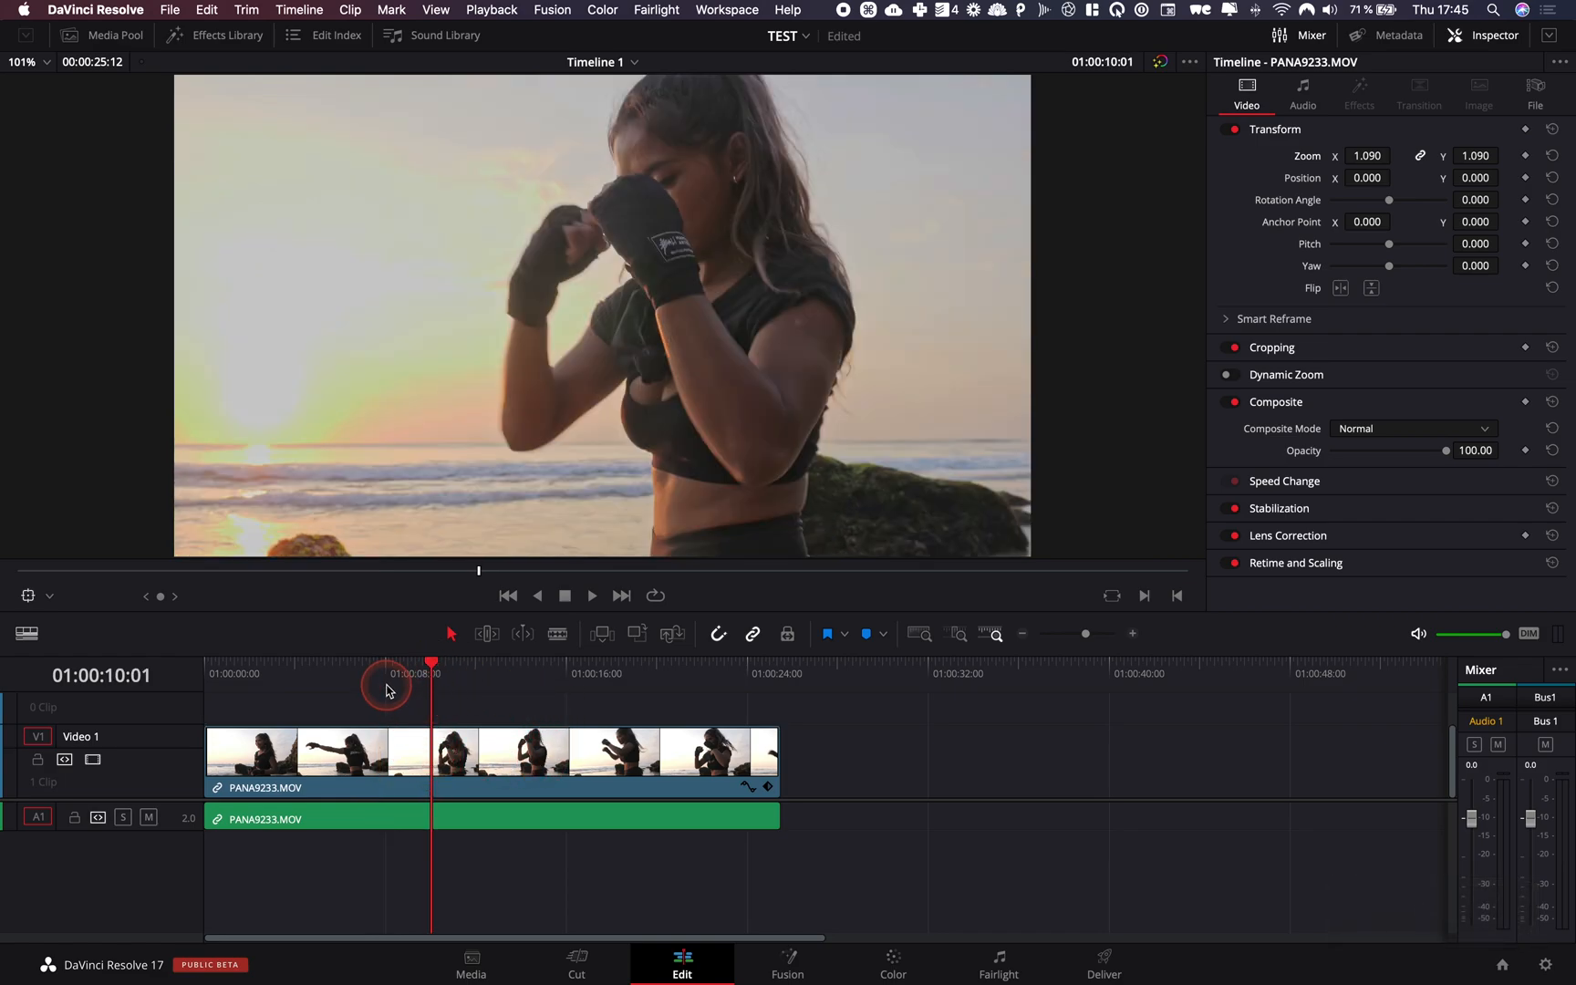
- Freeze PANA9233 from 01:00:08 using Change Clip Speed with Freeze frame ticked
right_click(387, 757)
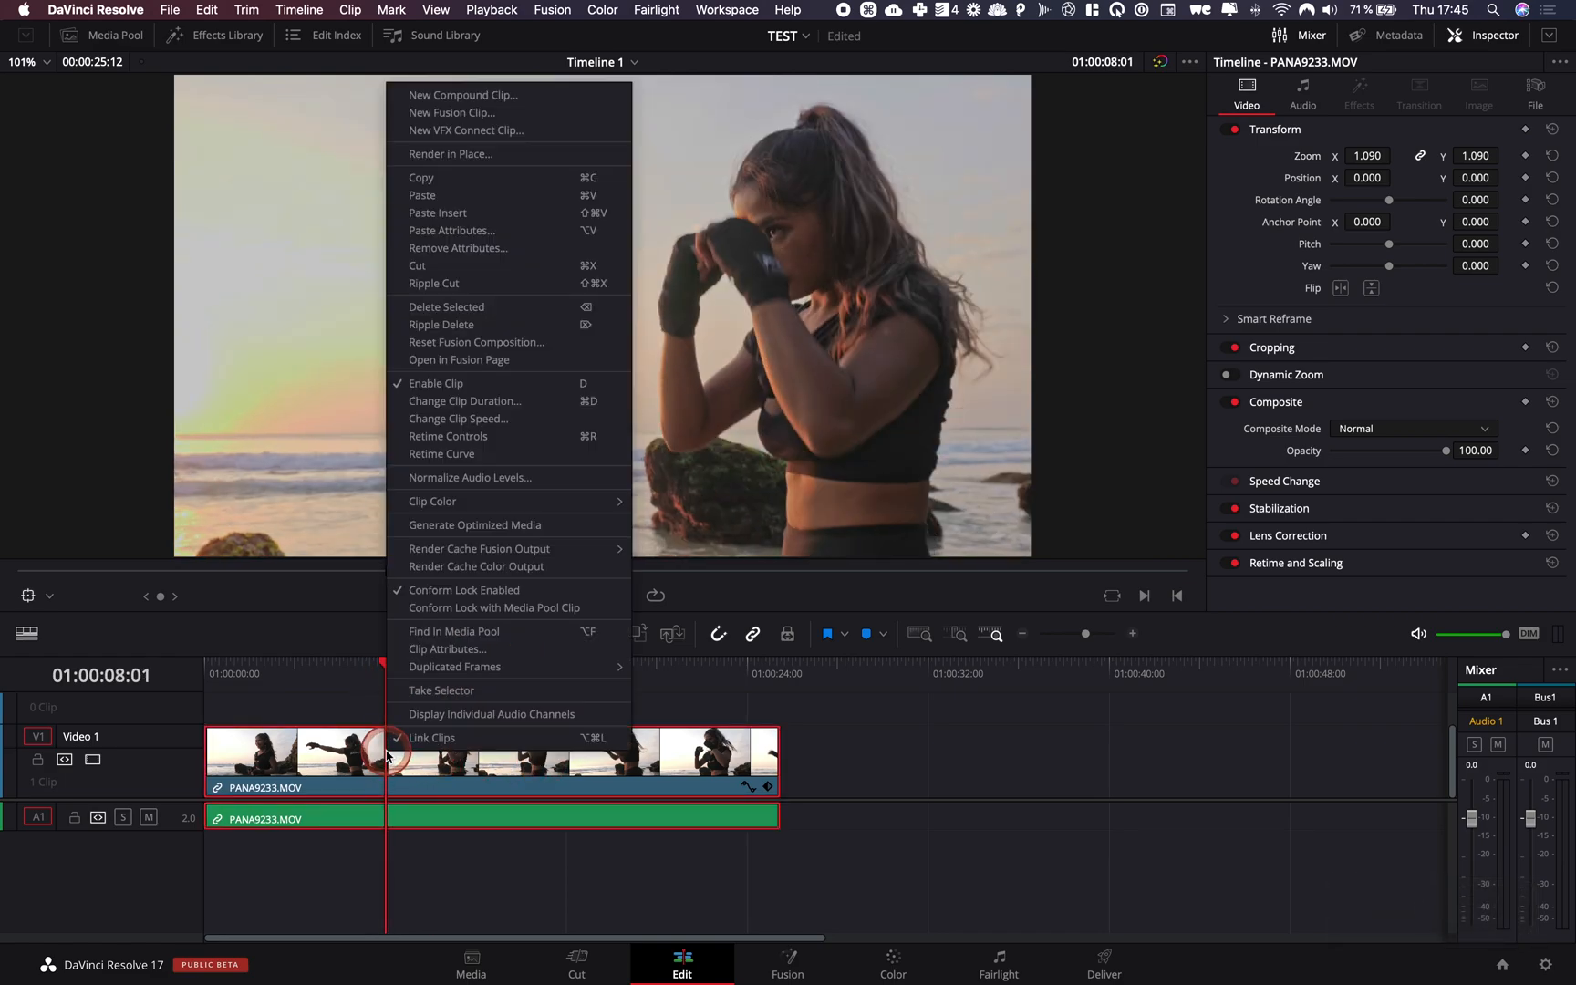
mouse_move(421, 649)
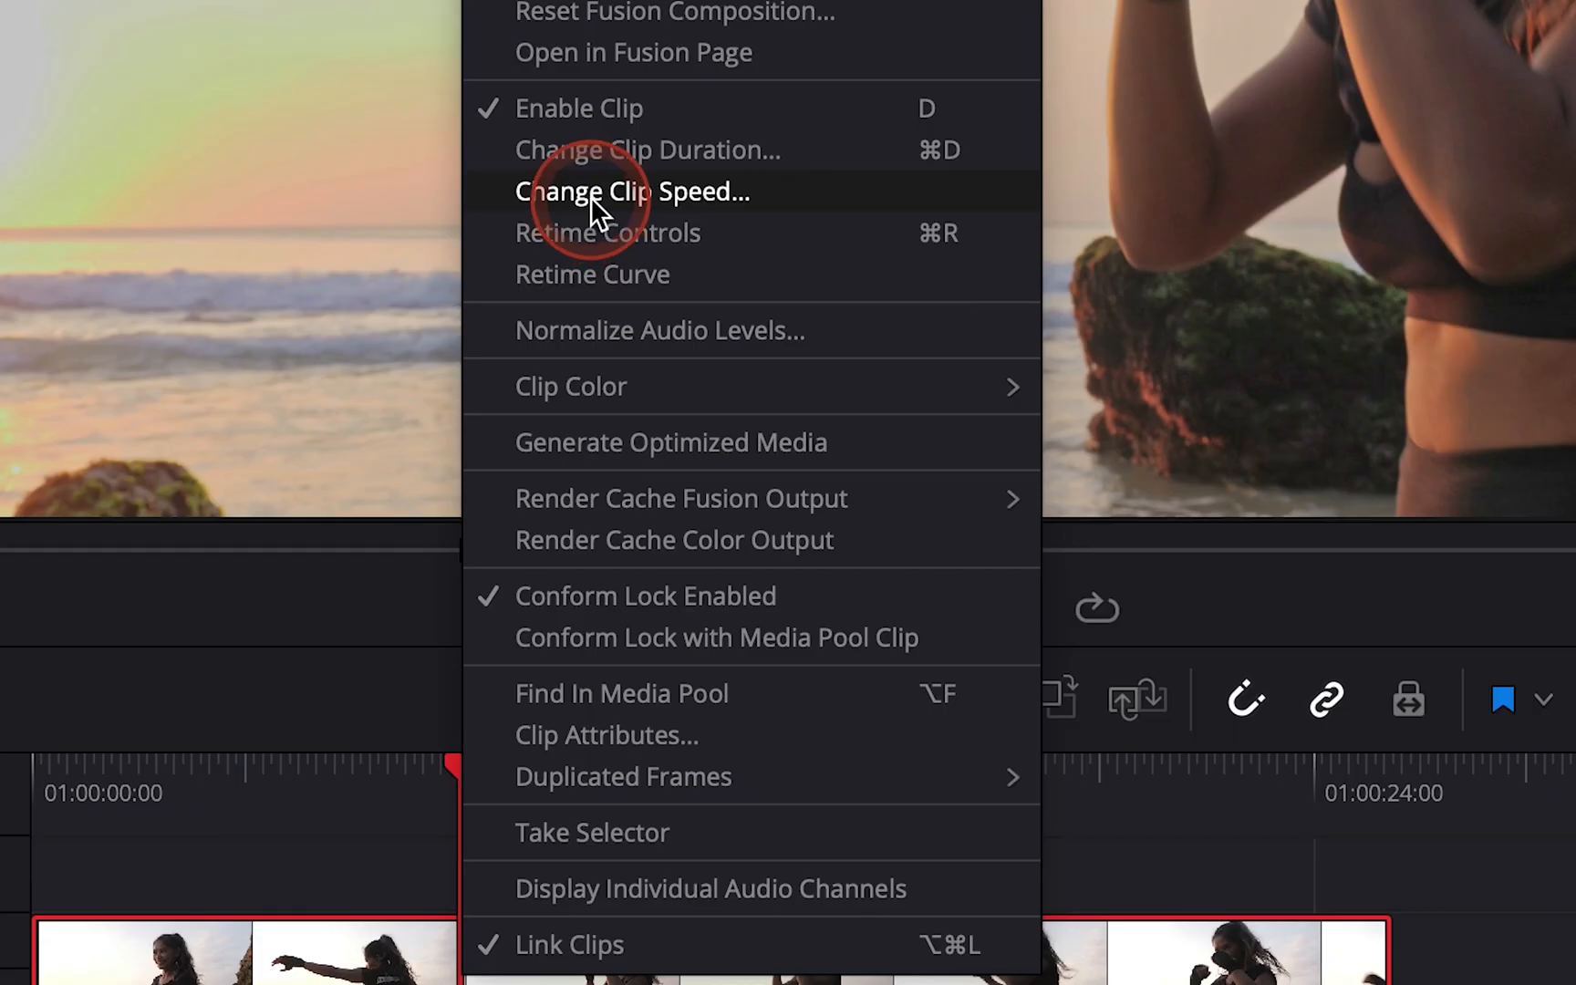
click(626, 193)
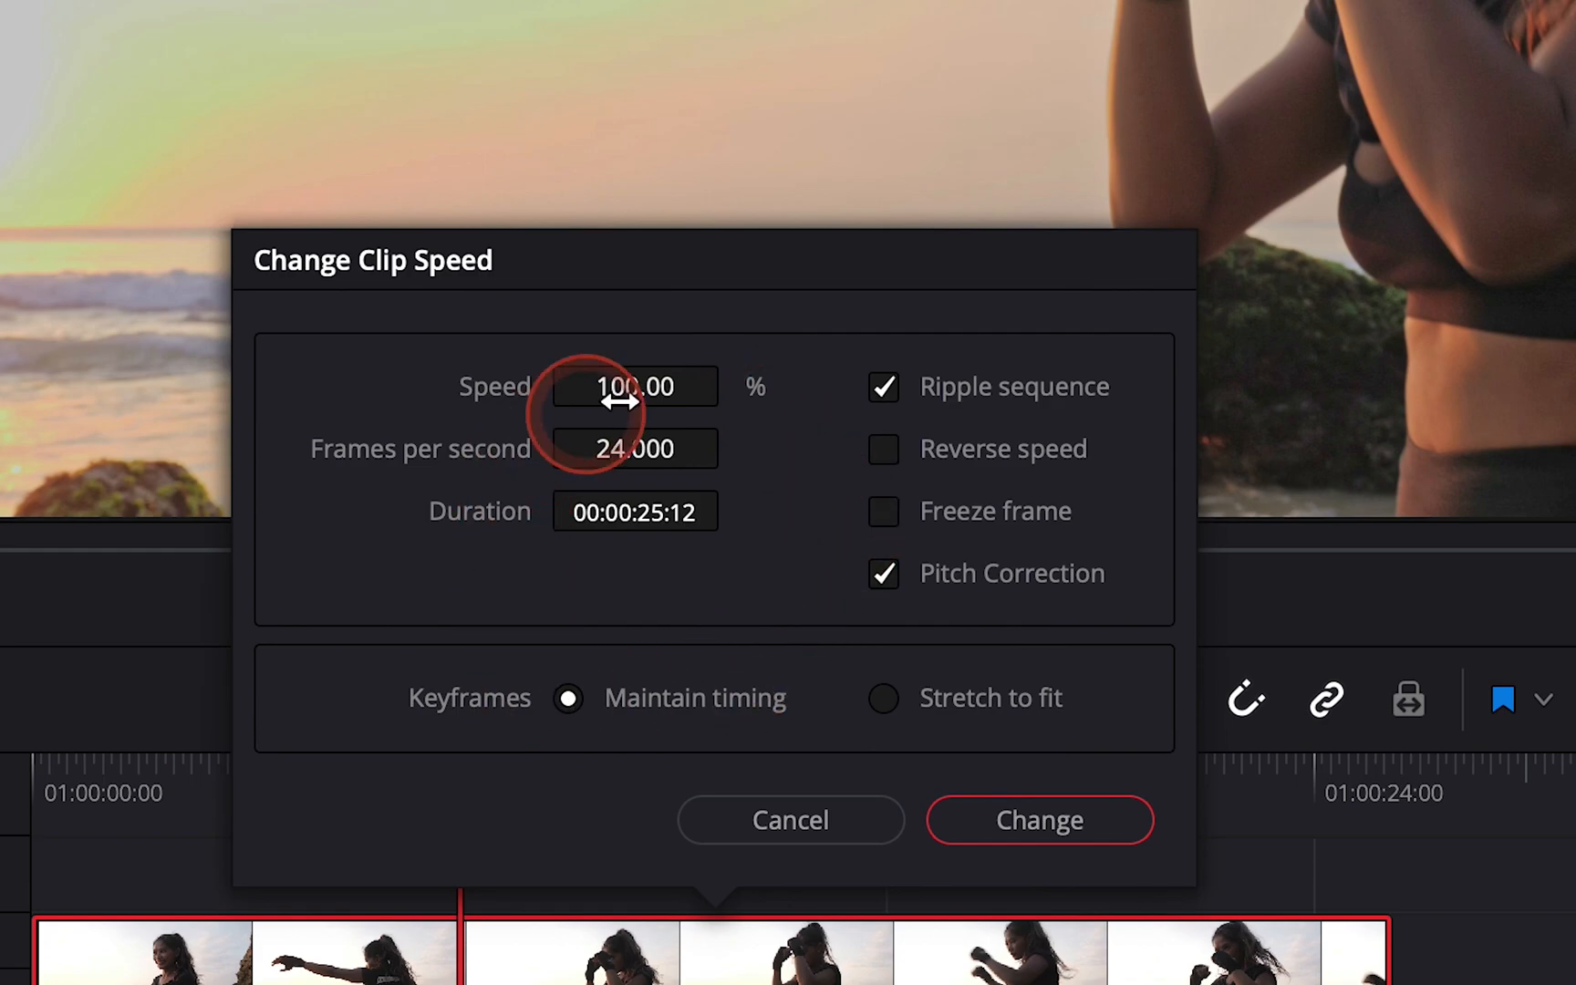
click(882, 511)
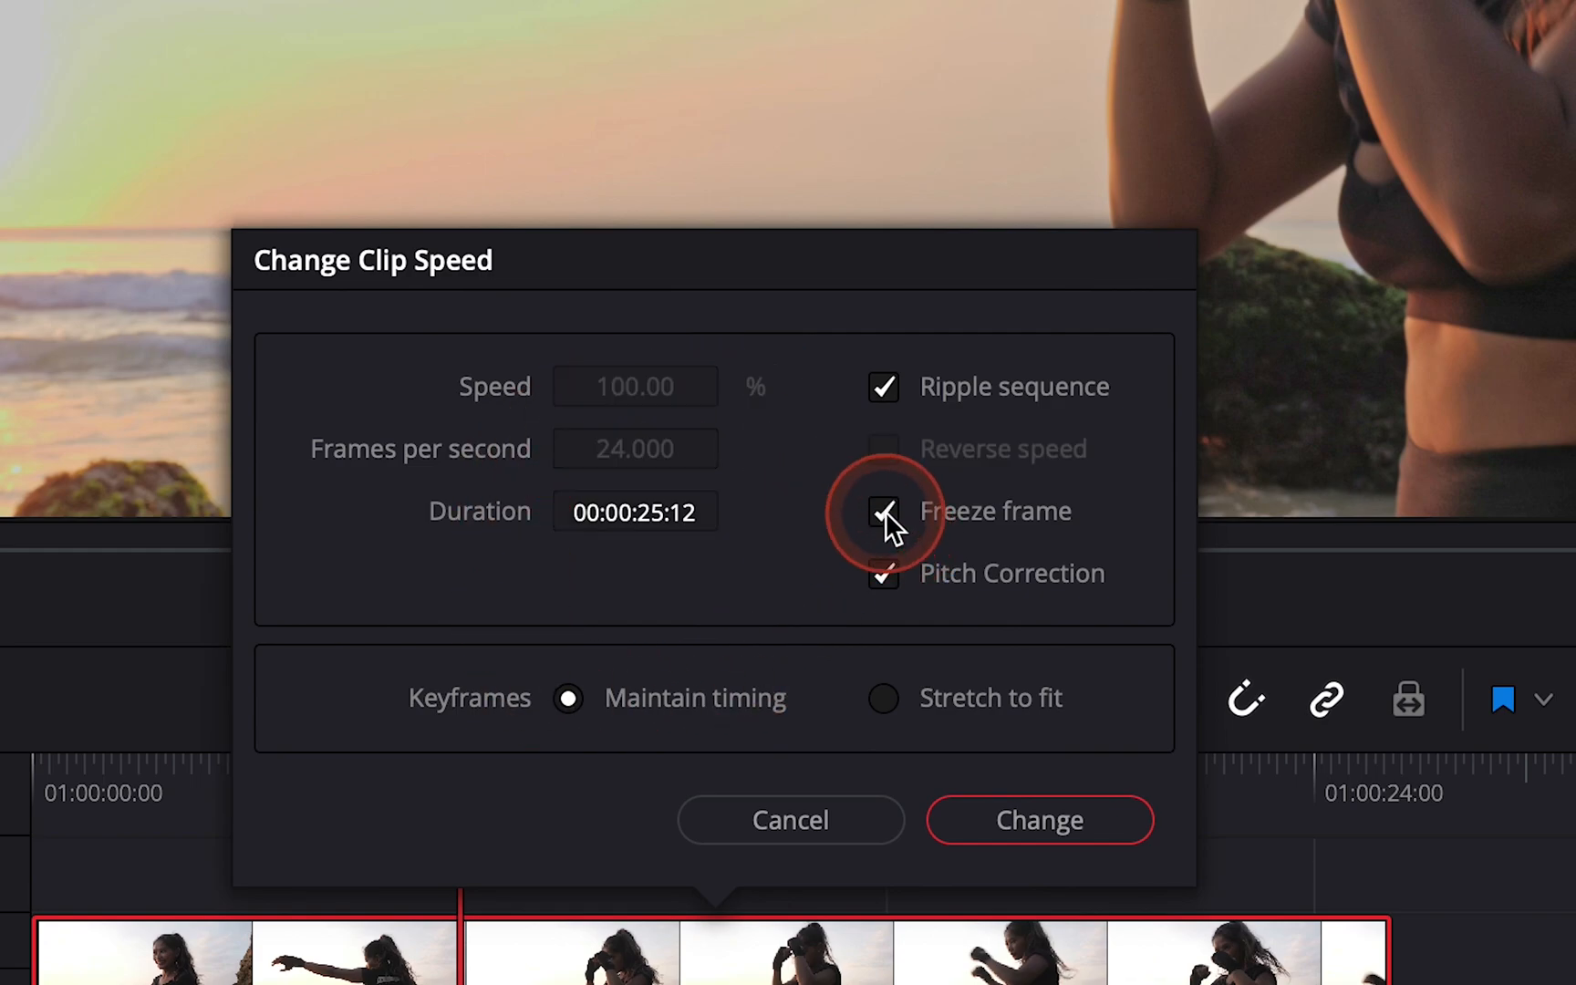
click(1040, 820)
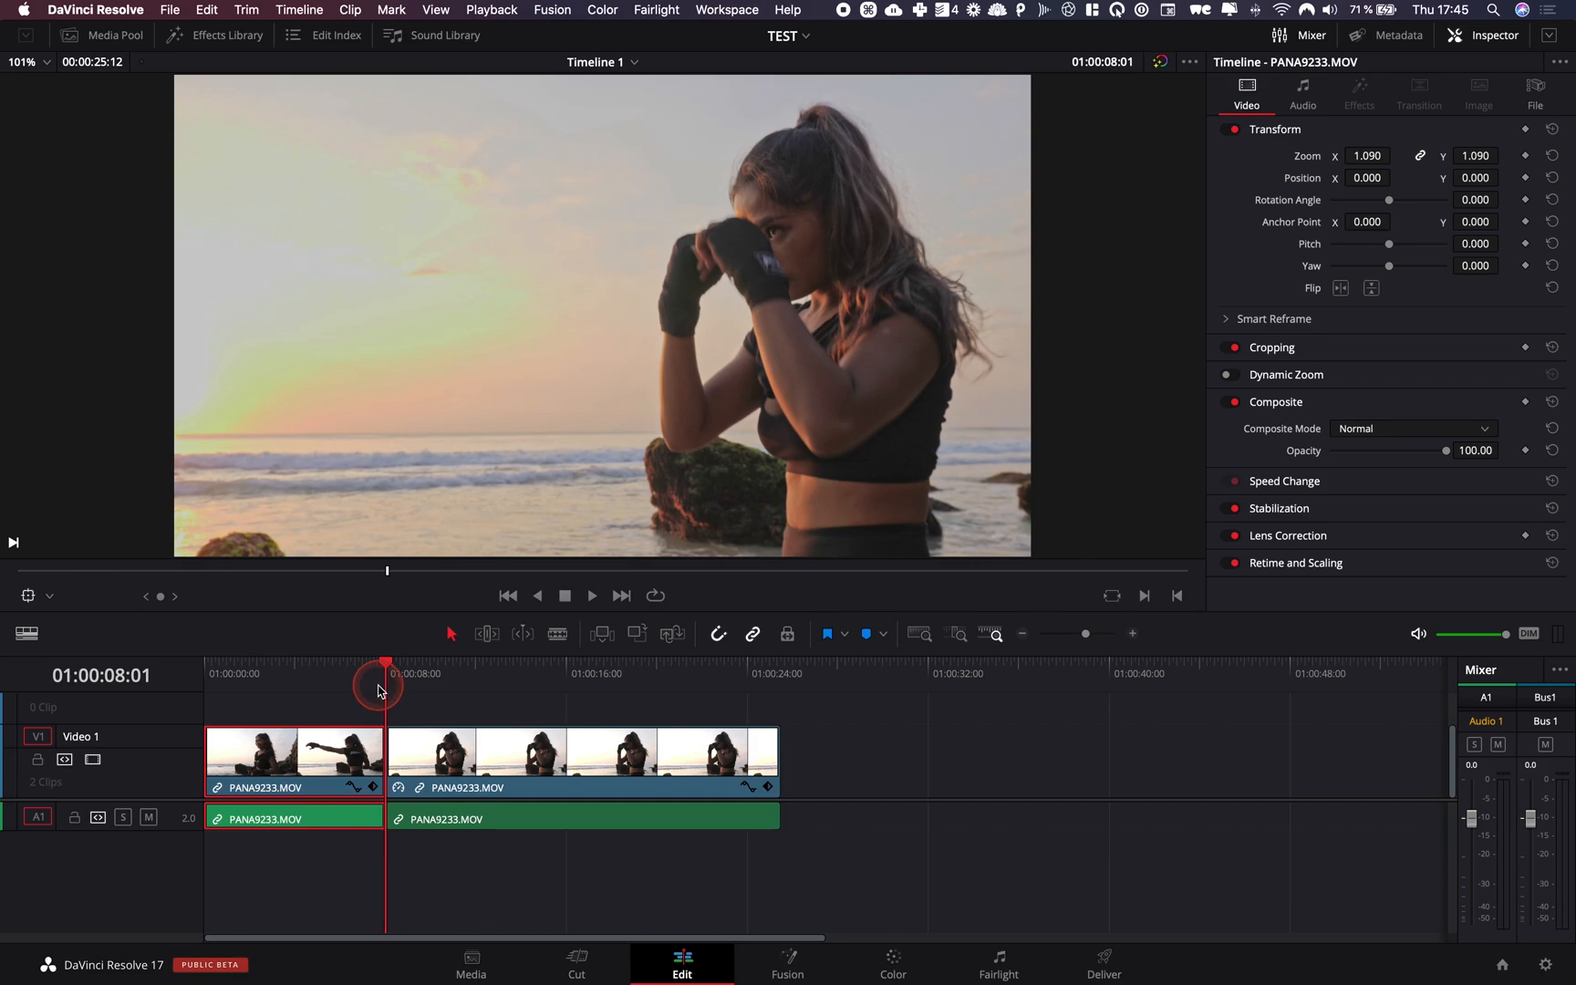
- Split PANA9233 into three pieces, leaving a short middle clip near 01:00:09
key(space)
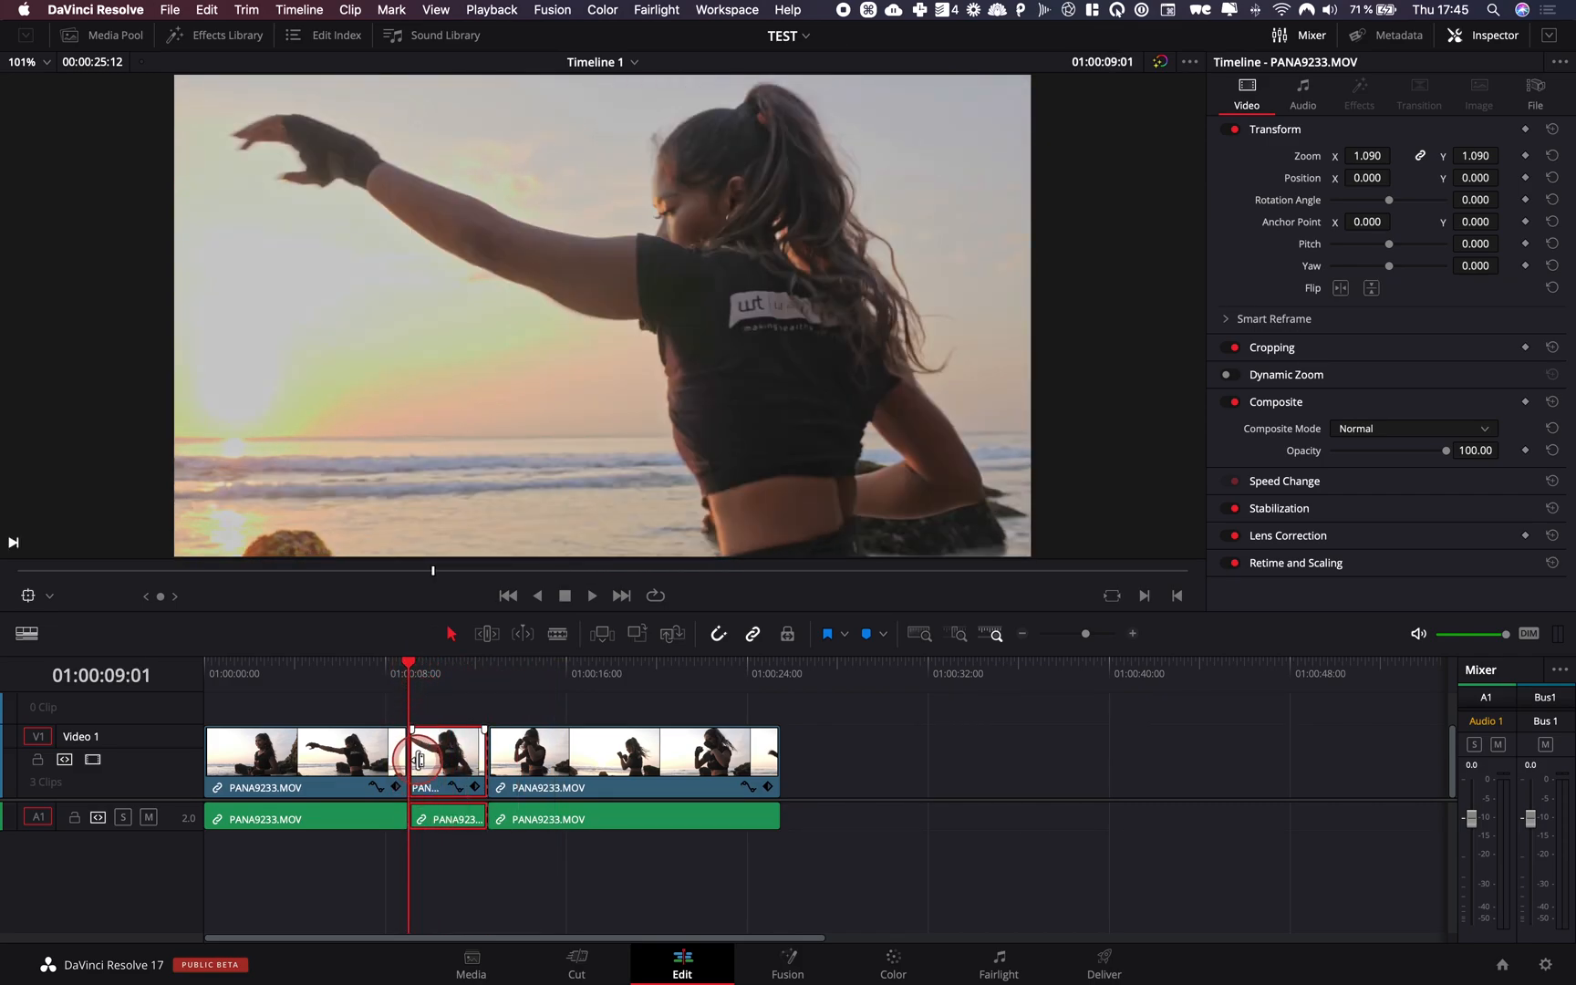
- Apply a Freeze frame clip speed change to the short middle PANA9233 piece
right_click(425, 759)
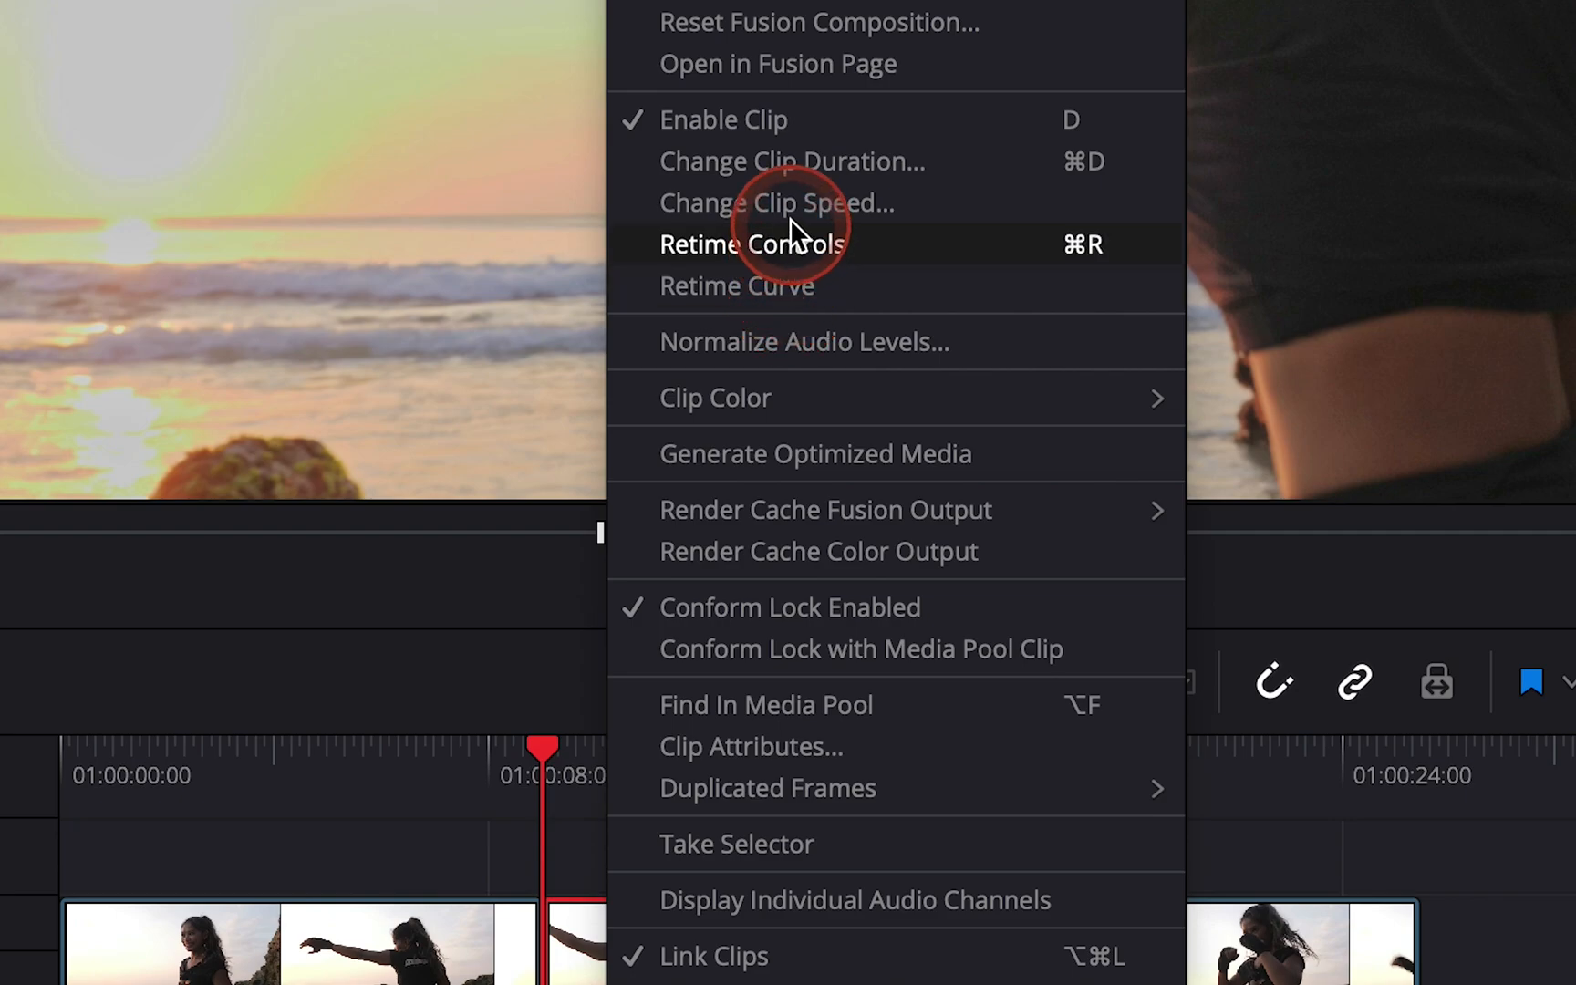
mouse_move(795, 203)
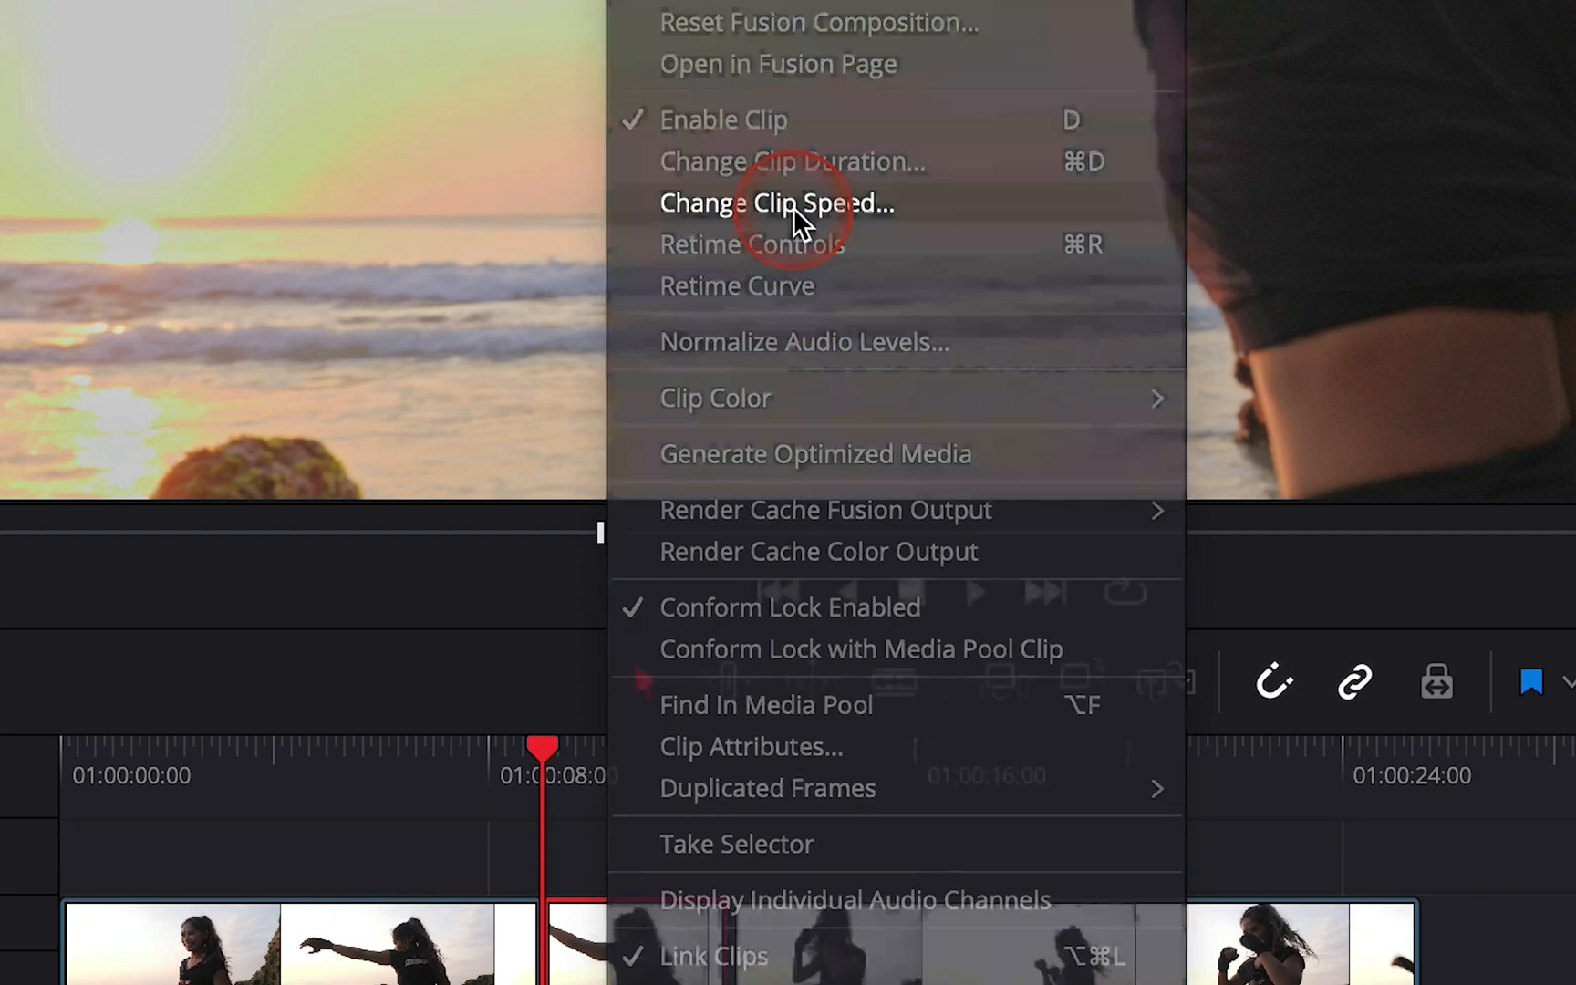
click(790, 202)
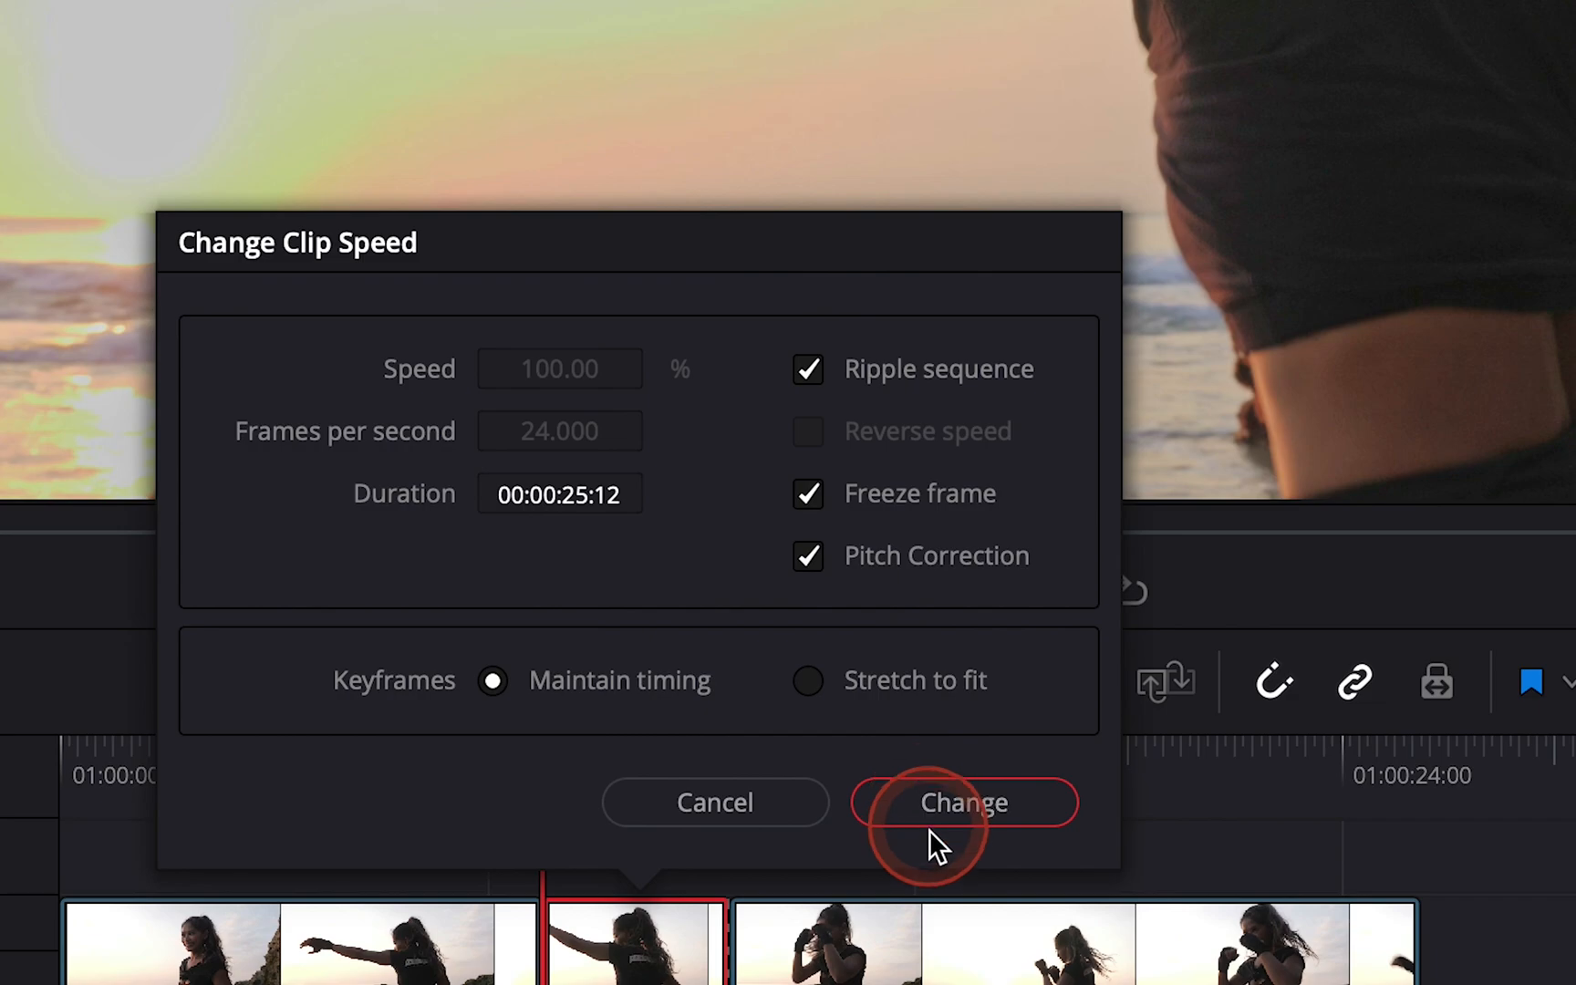
click(965, 803)
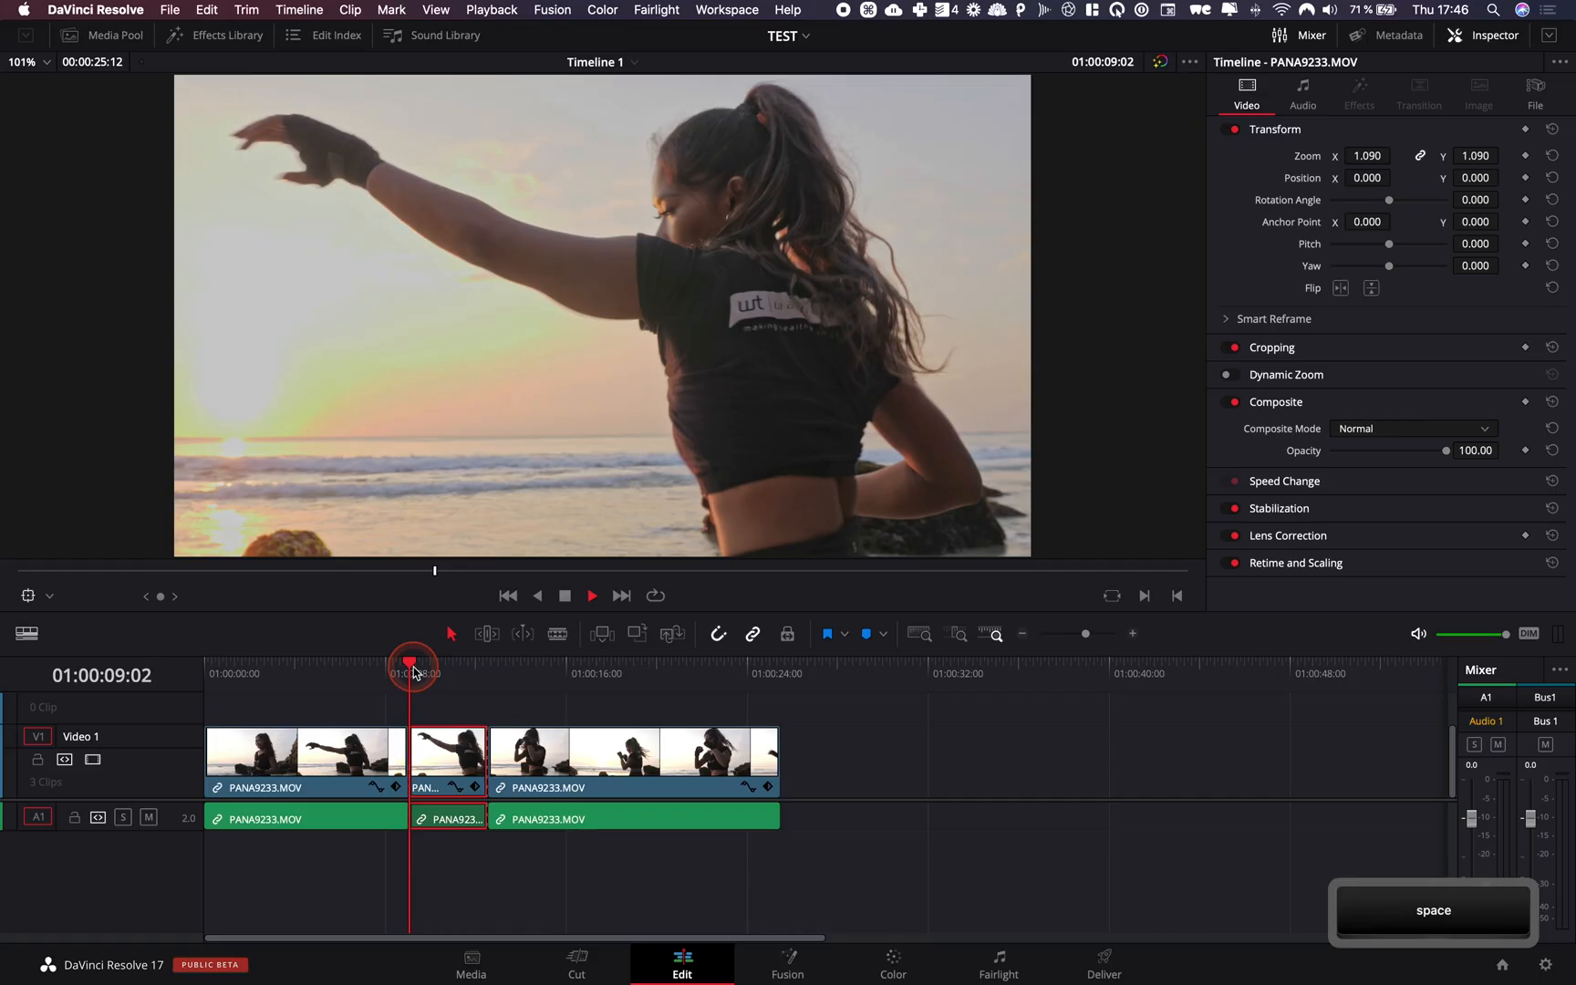
- Play the timeline to check the frozen middle section of PANA9233
key(space)
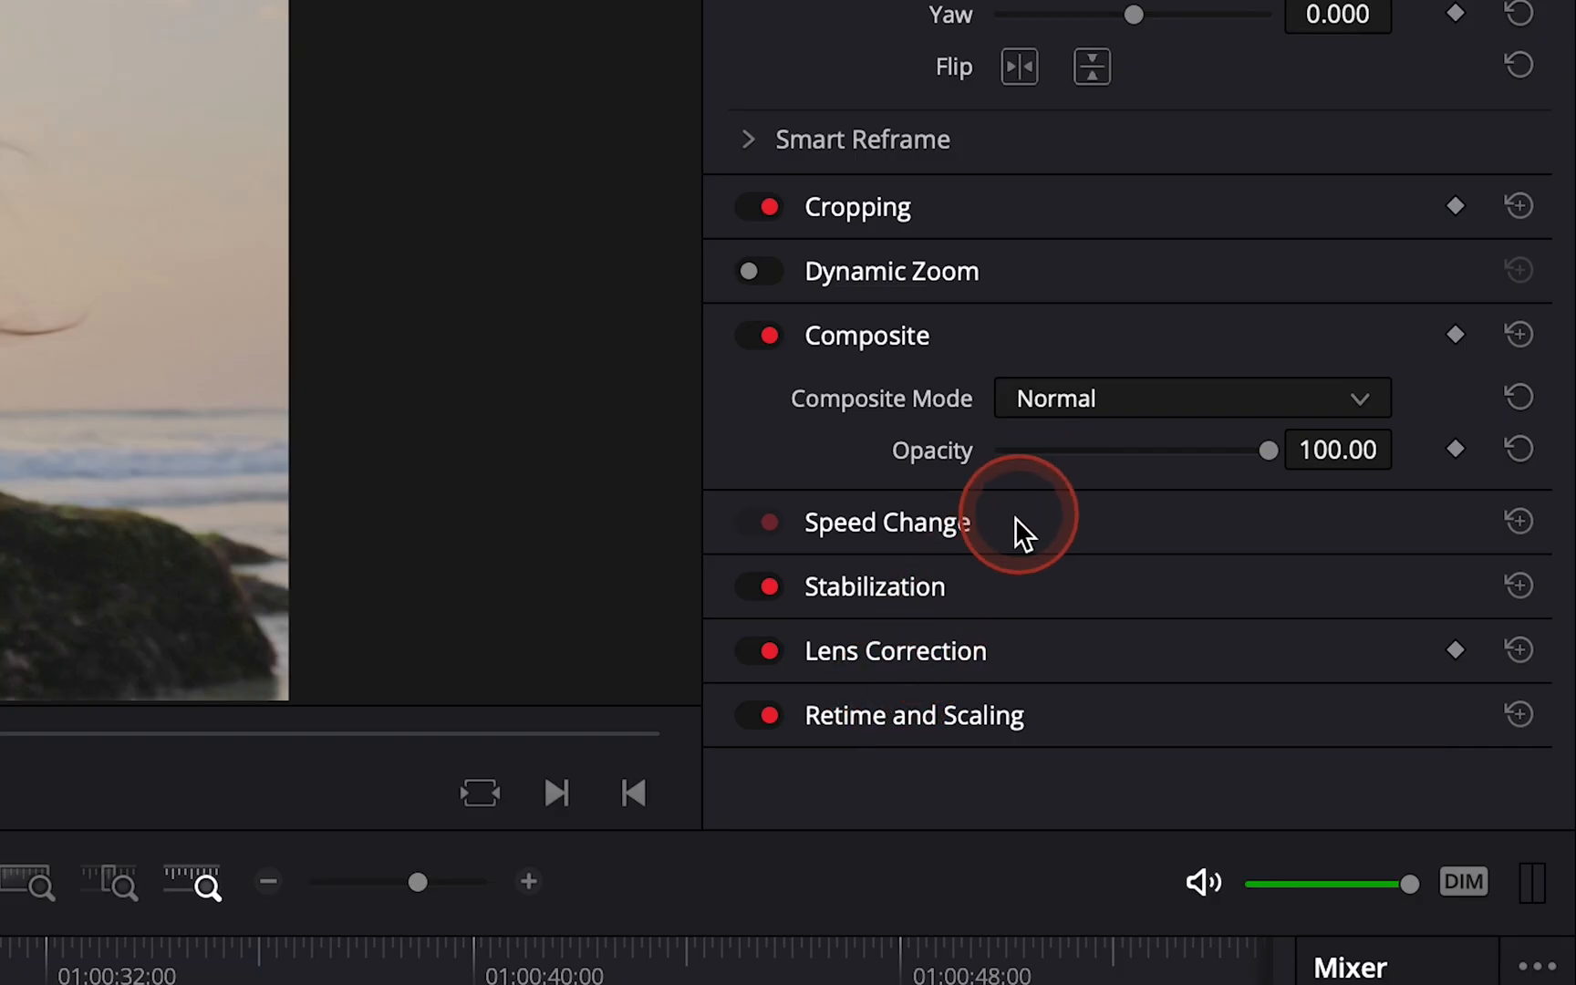
- Expand the Inspector's Speed Change section and restore PANA9233 to one clip at 100%
click(888, 522)
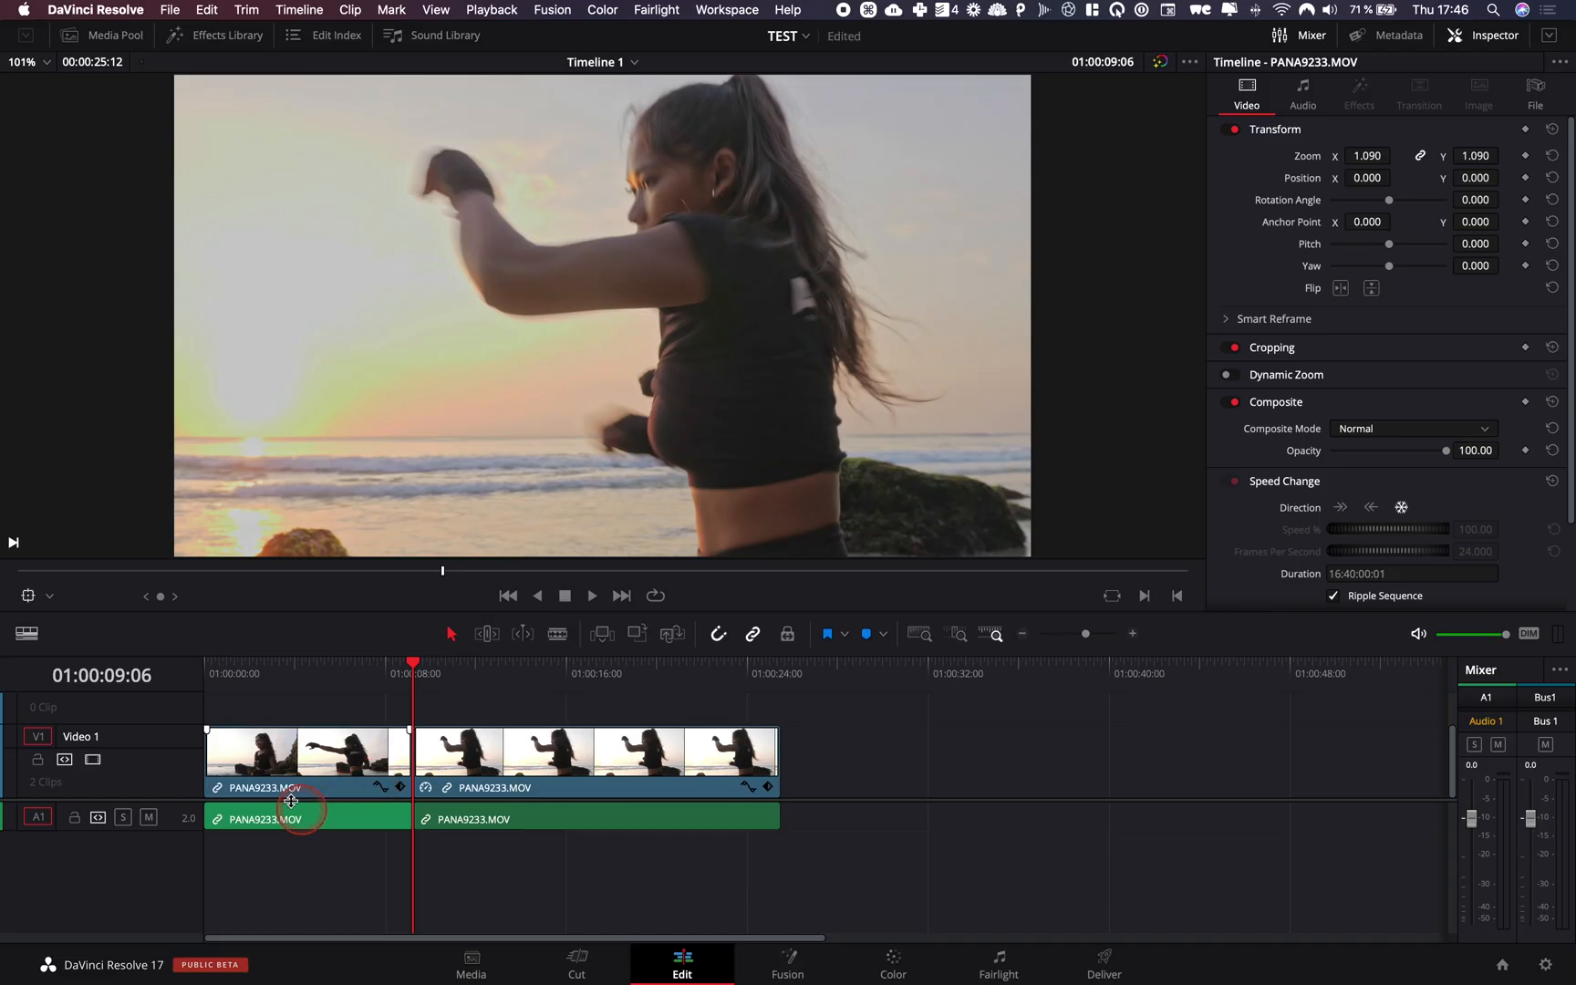
key(space)
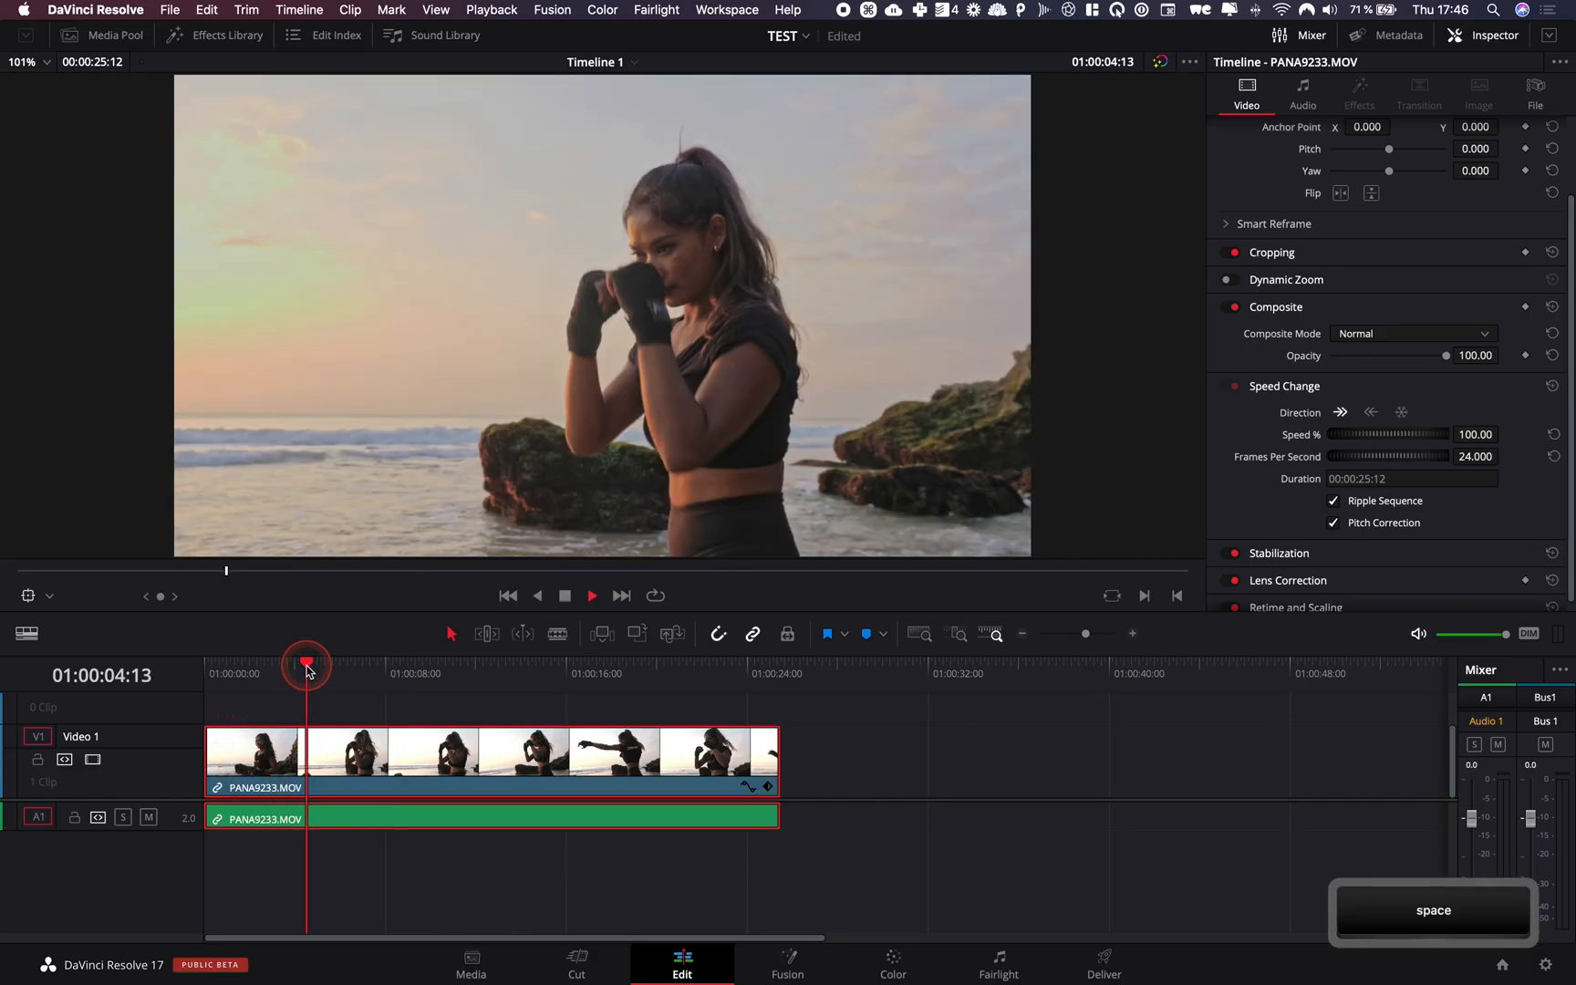
key(space)
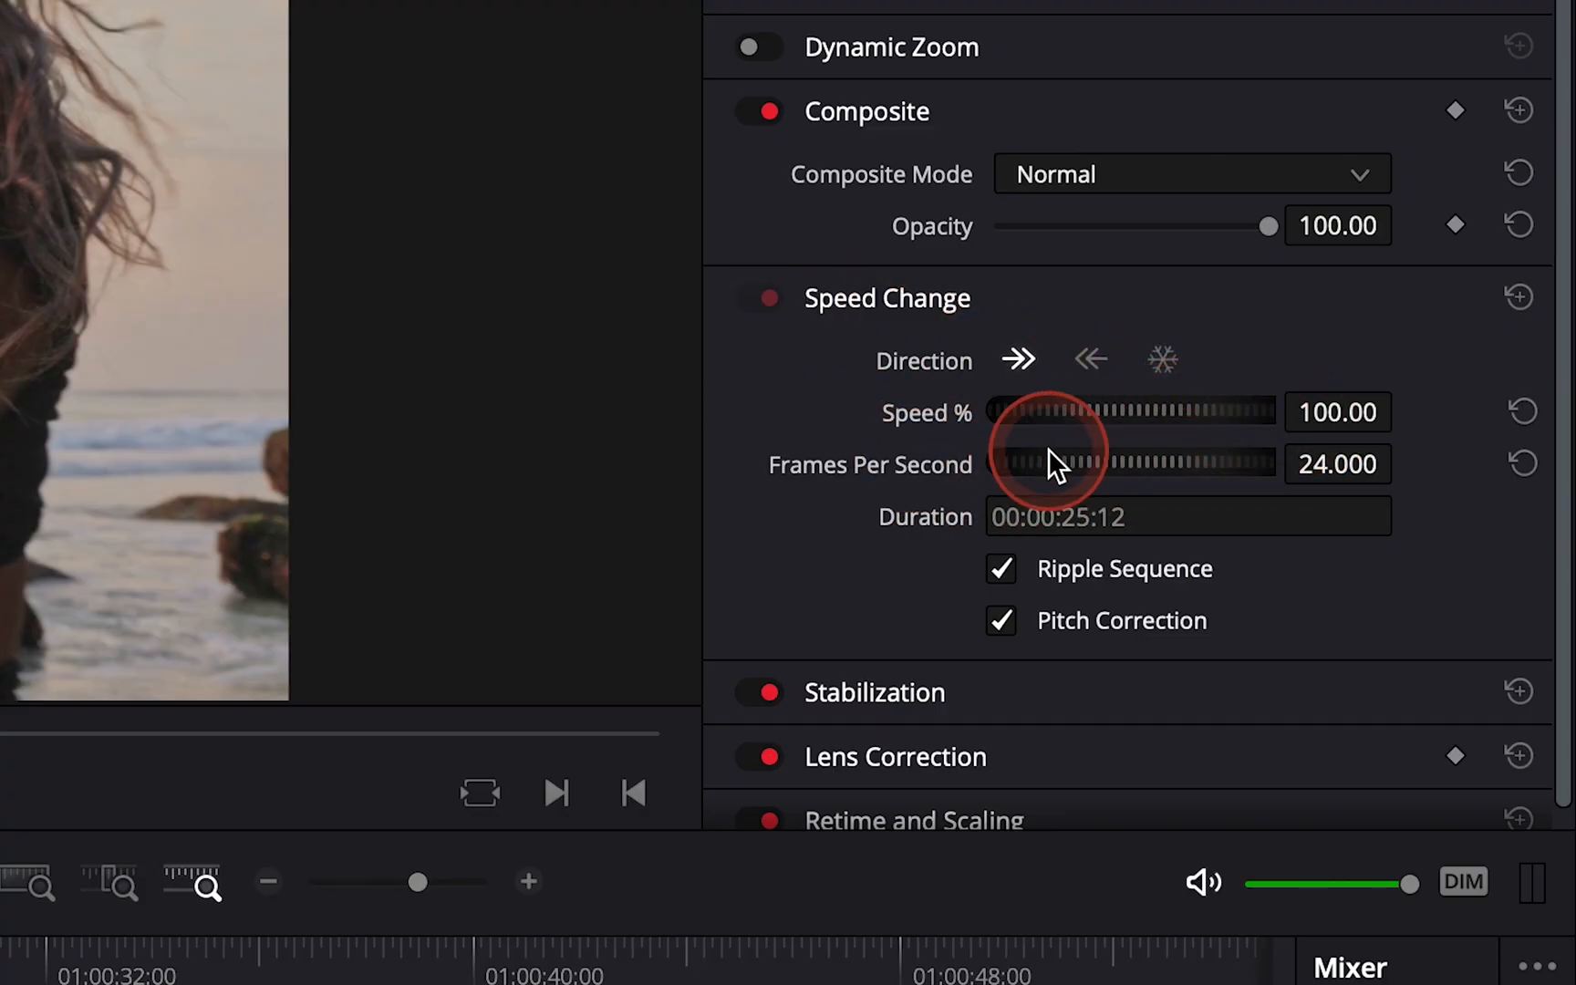
mouse_move(1150, 441)
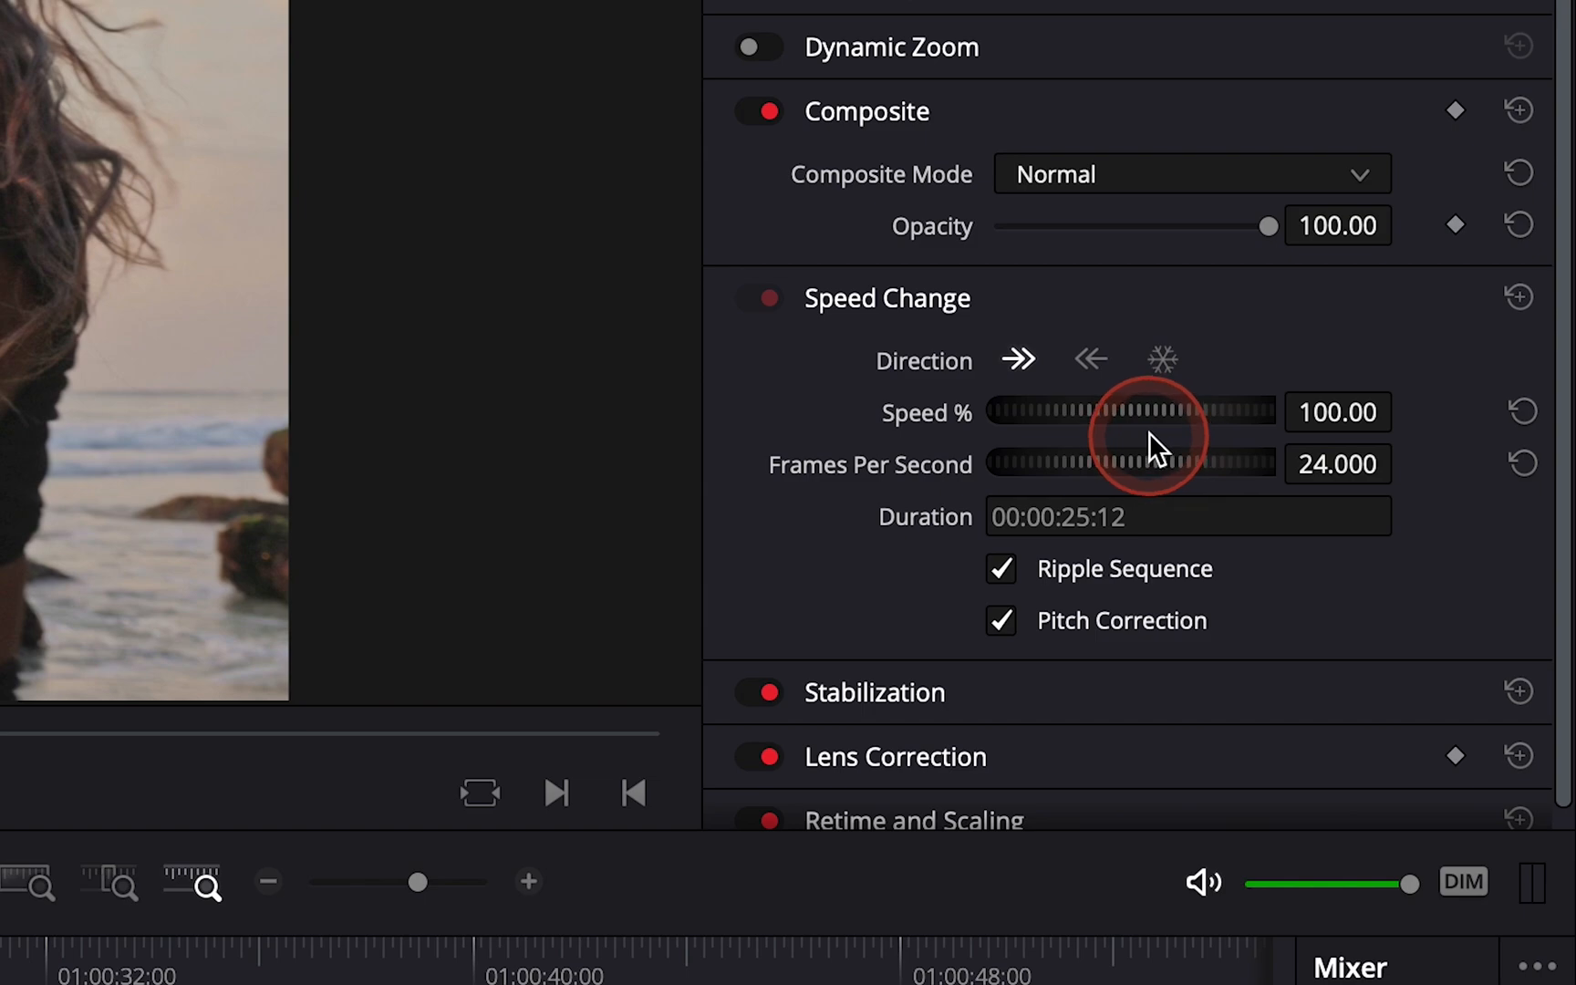
mouse_move(869, 551)
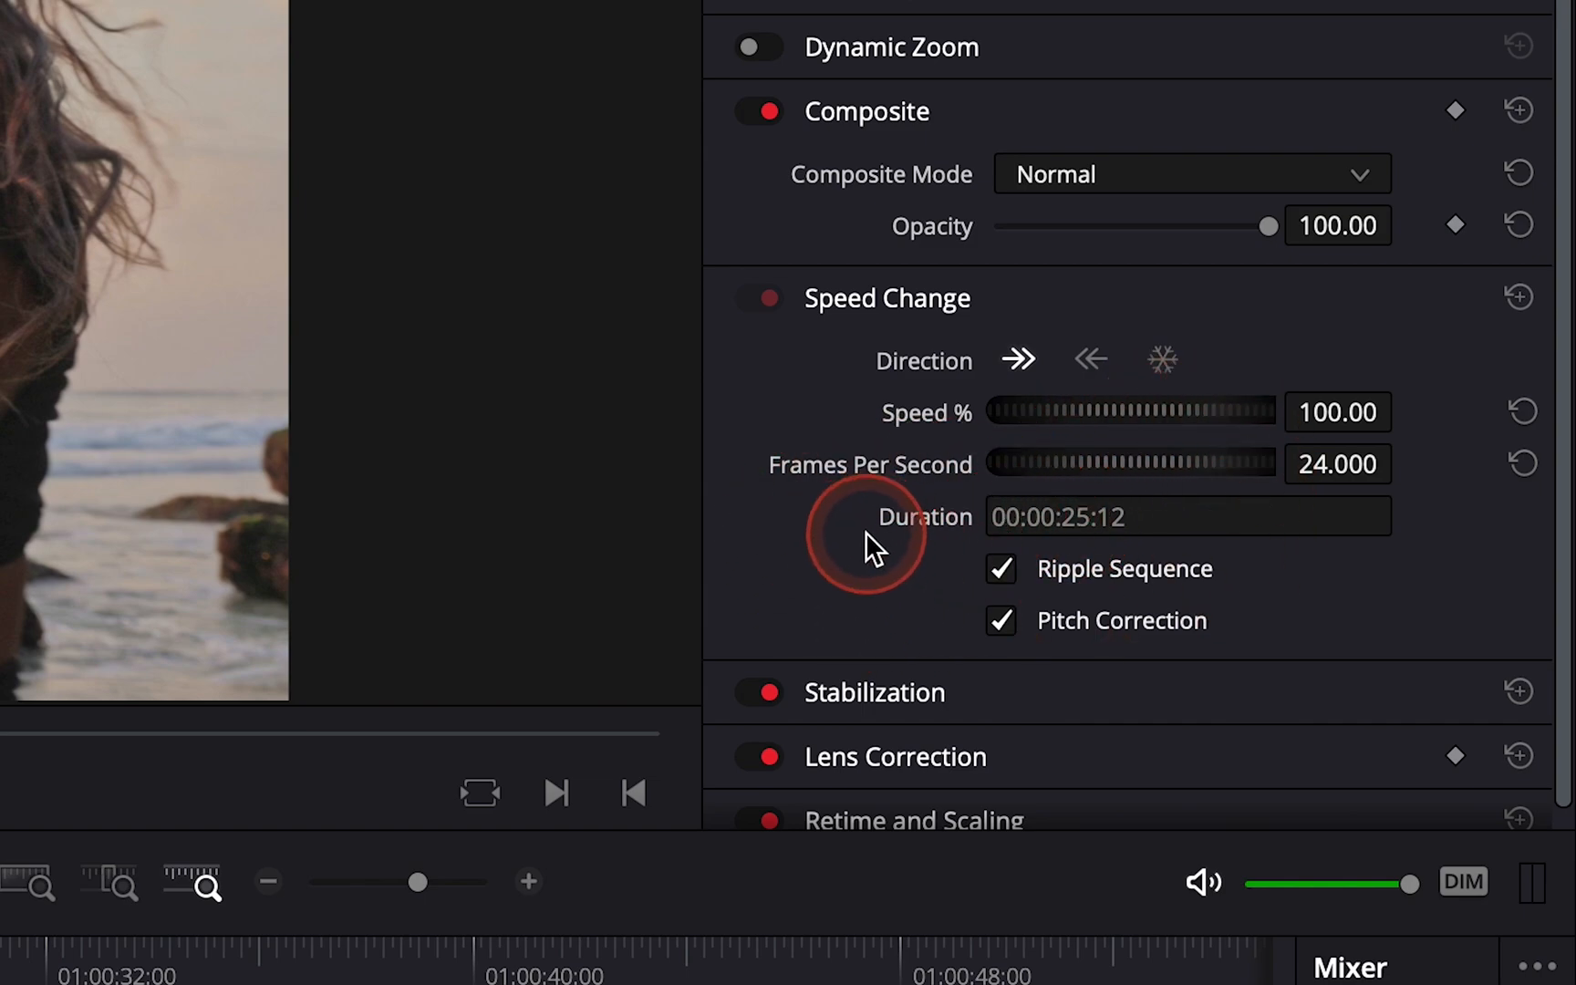